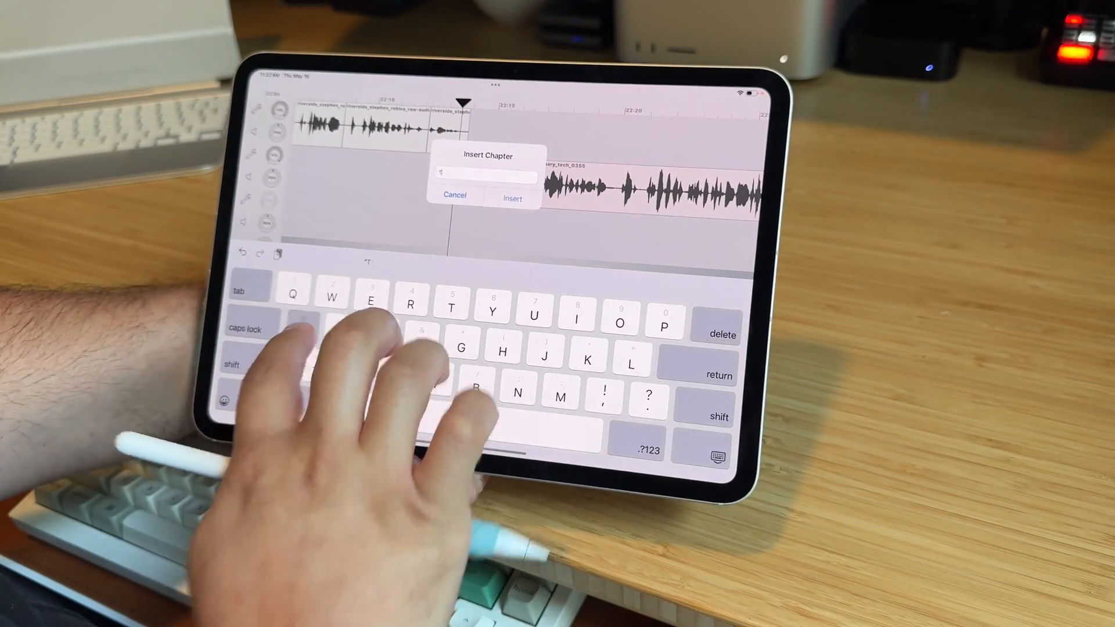
# Insert a new chapter named 'Tandem OLED'
pyautogui.write('Tandem')
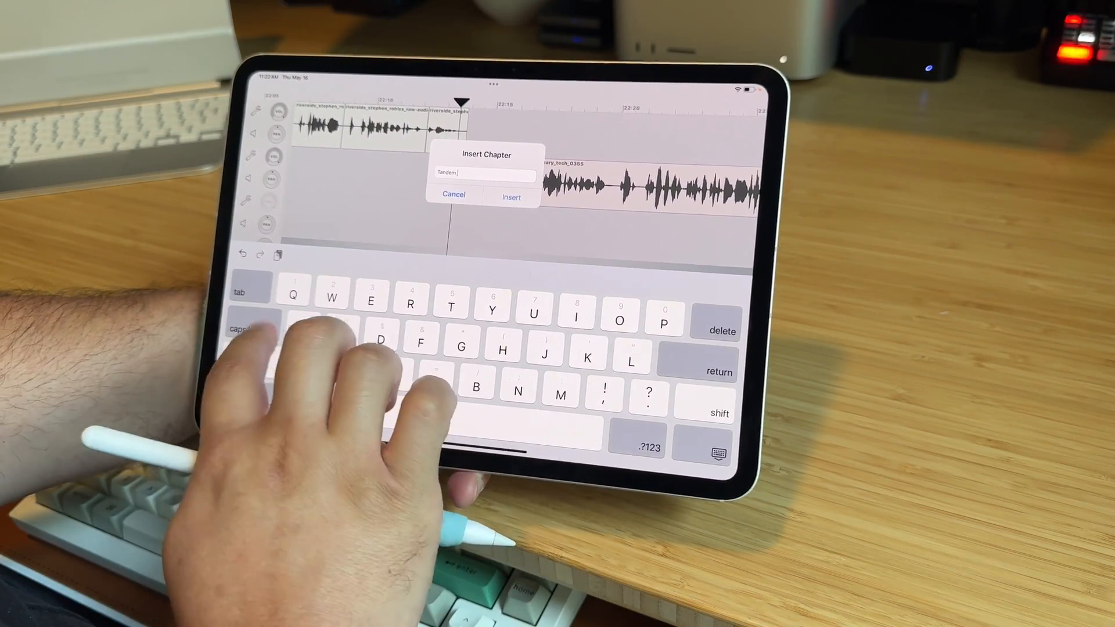
pyautogui.write('OLED')
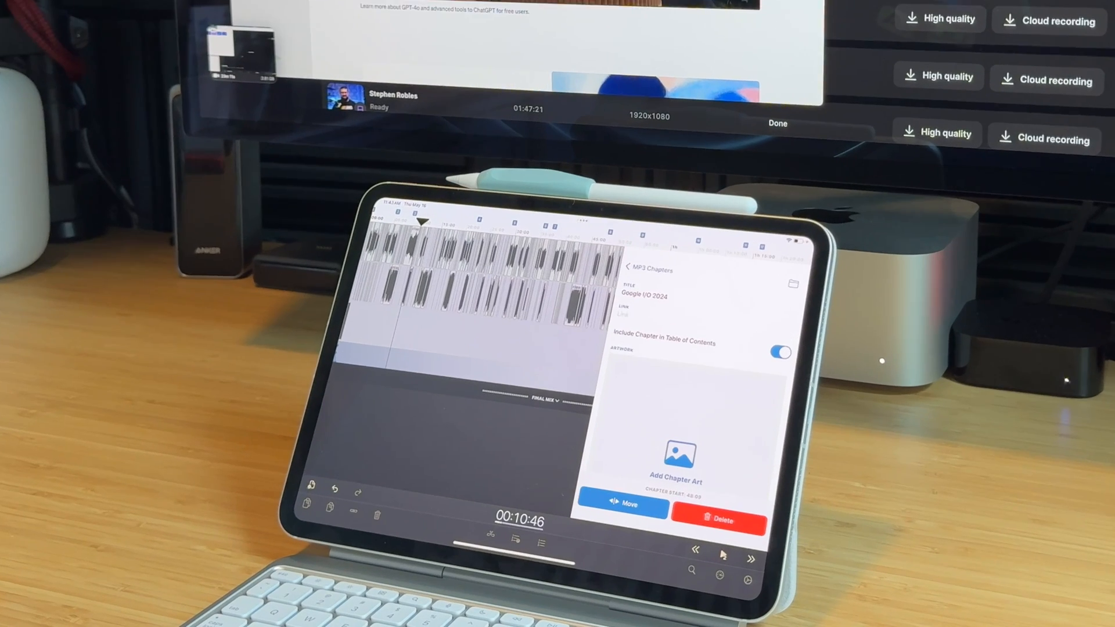
# Add the cropped Google keynote screenshot as the Google I/O 2024 chapter art
pyautogui.click(677, 466)
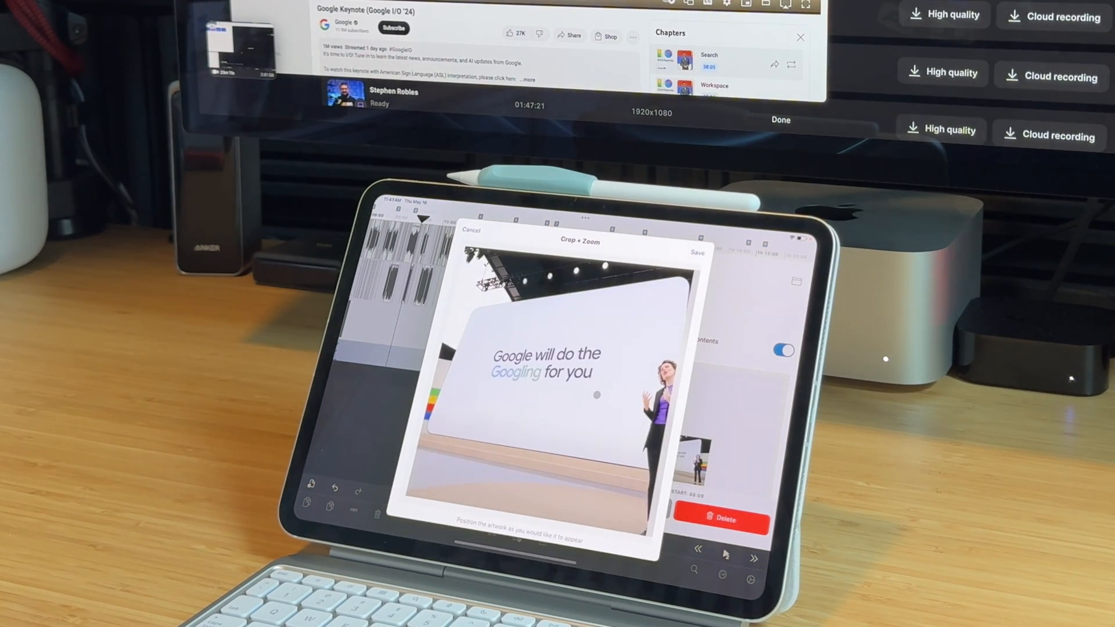
pyautogui.click(471, 229)
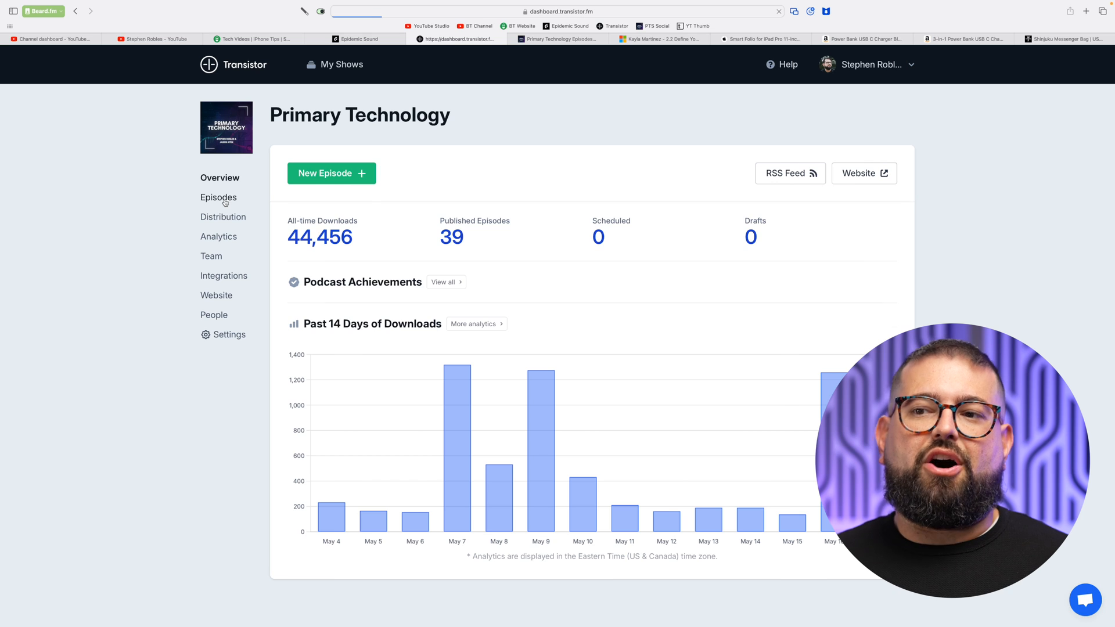
# Start a new episode from the Primary Technology episodes list in Transistor
pyautogui.click(219, 196)
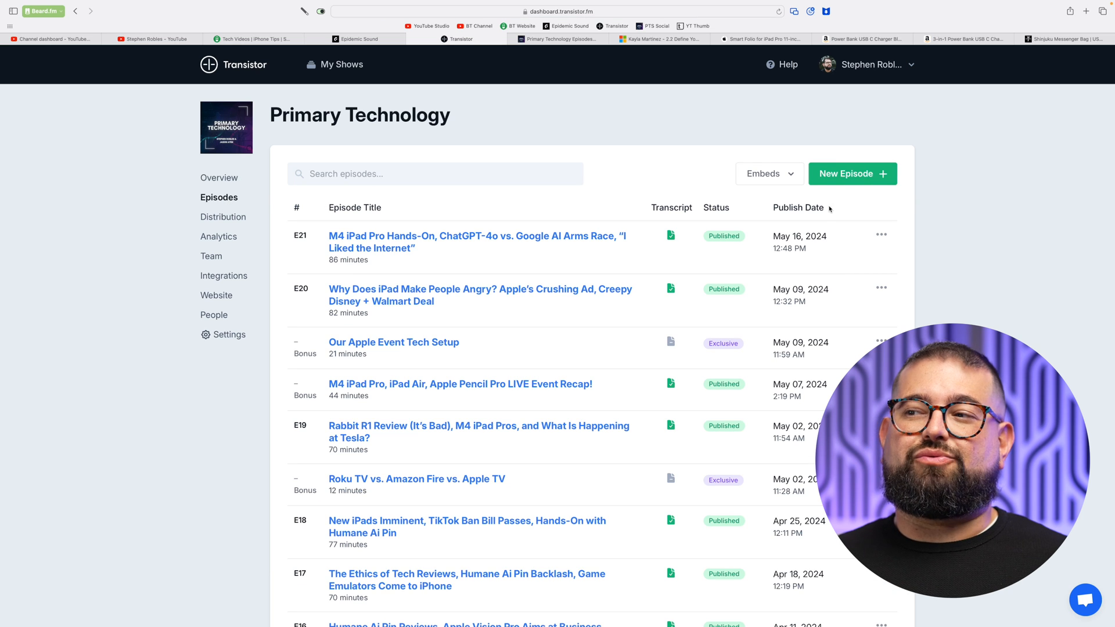
pyautogui.click(851, 173)
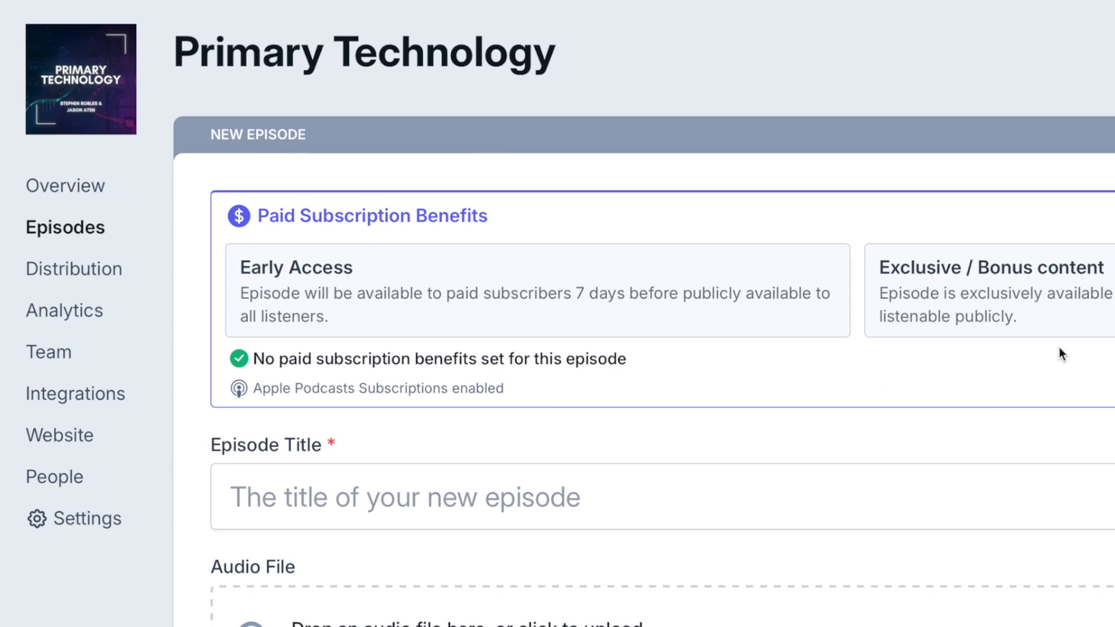
pyautogui.moveTo(1043, 306)
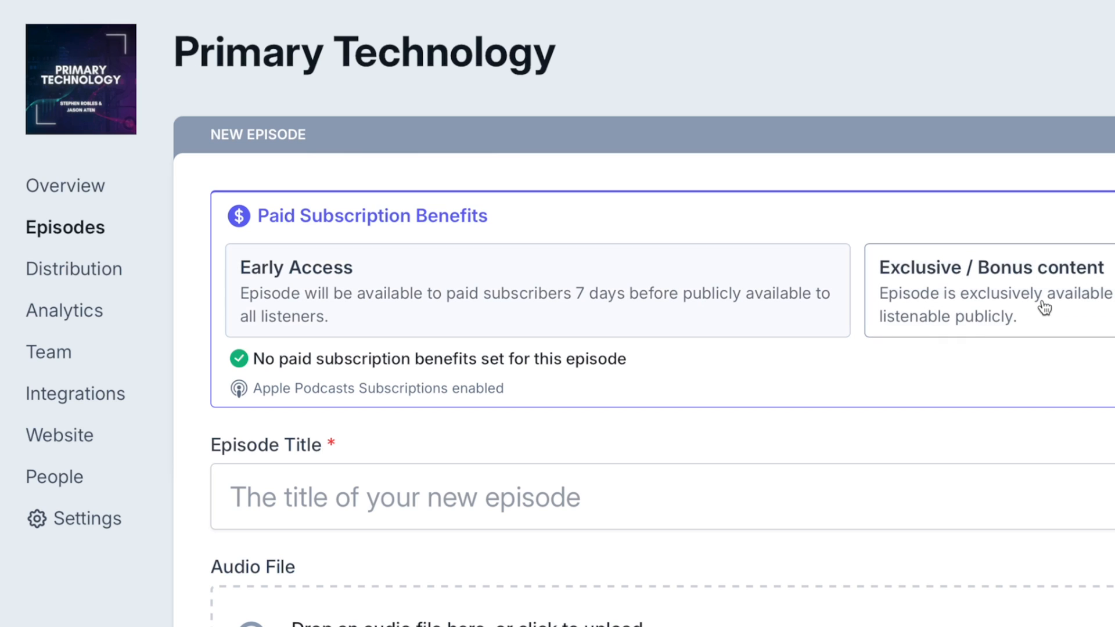
pyautogui.moveTo(1042, 319)
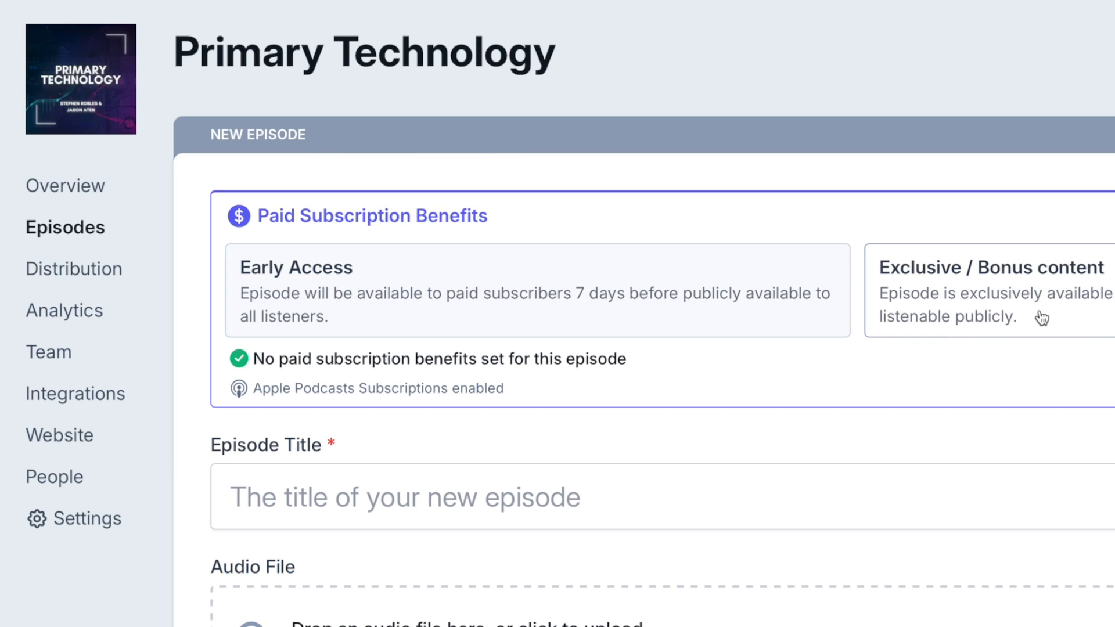
pyautogui.moveTo(1084, 345)
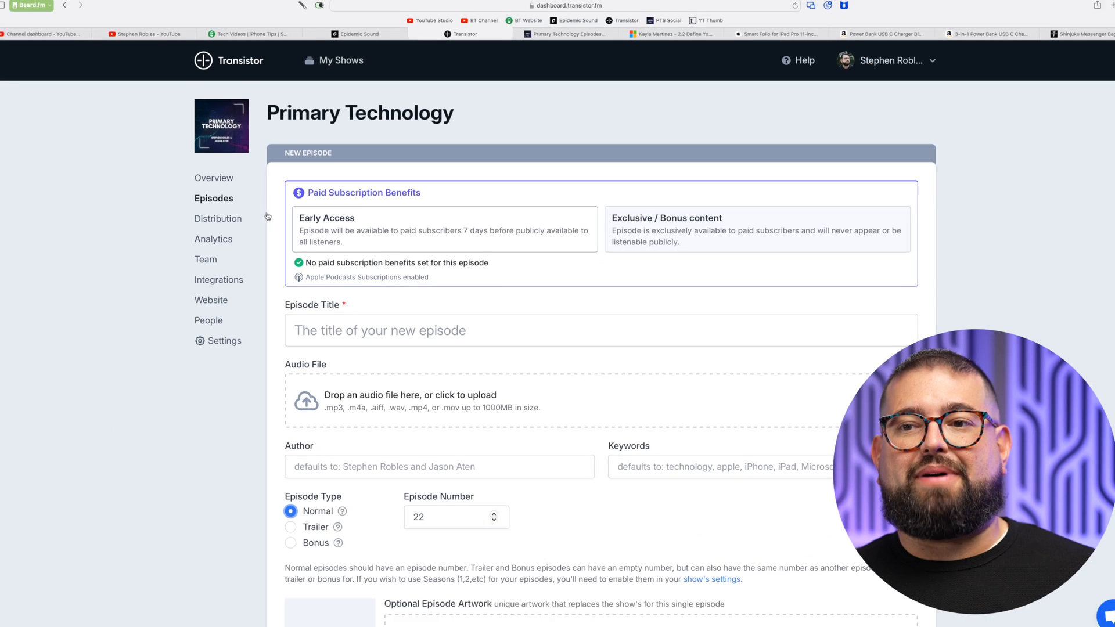
pyautogui.click(146, 34)
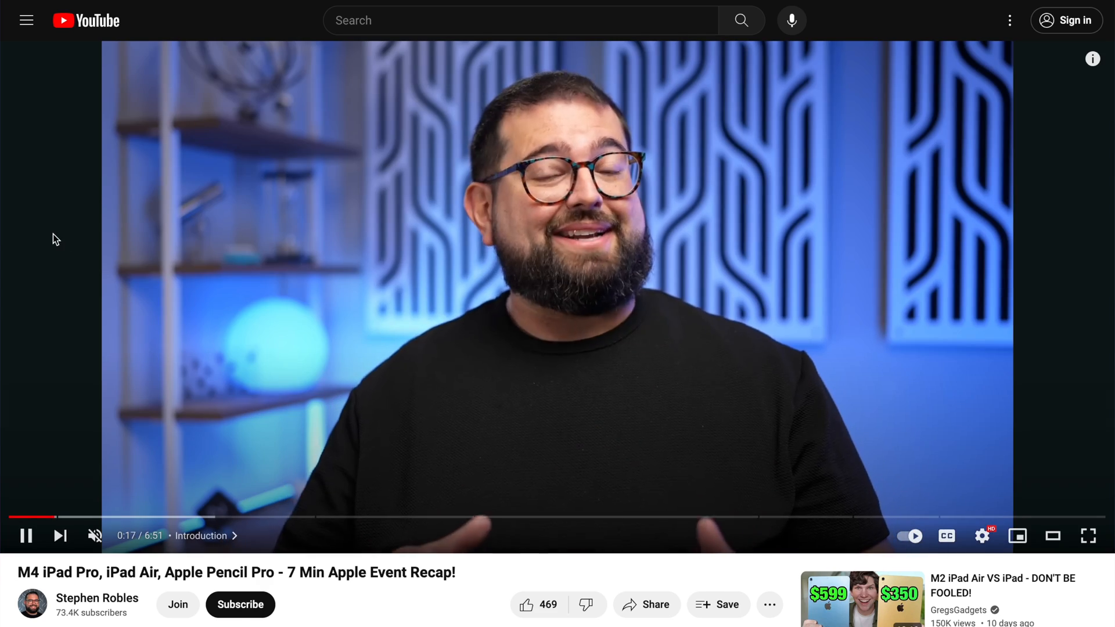